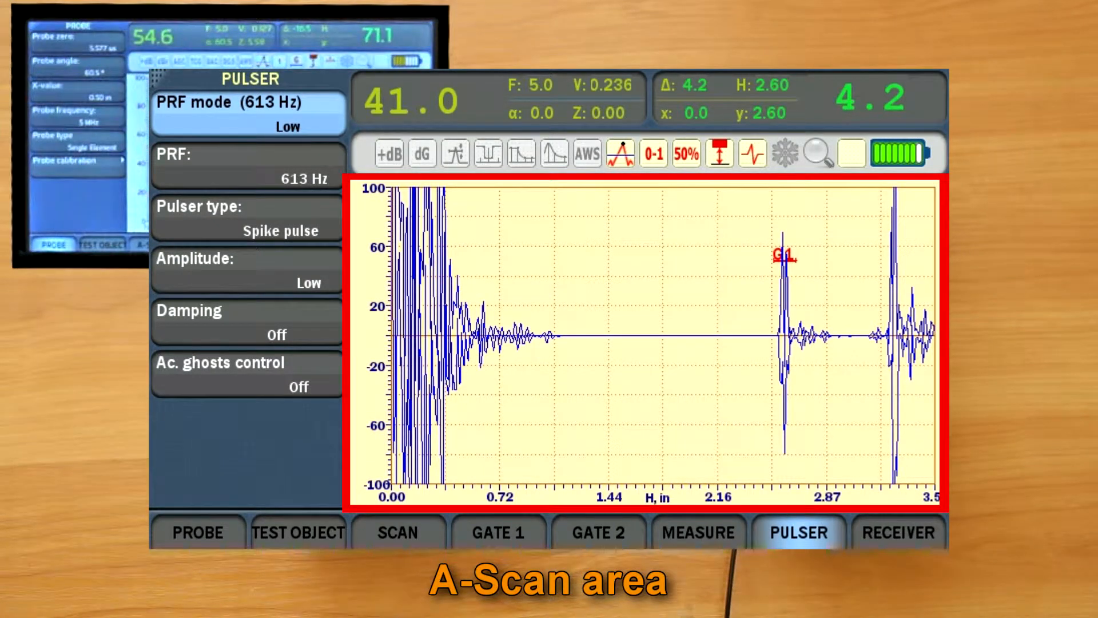
mouse_move(644, 154)
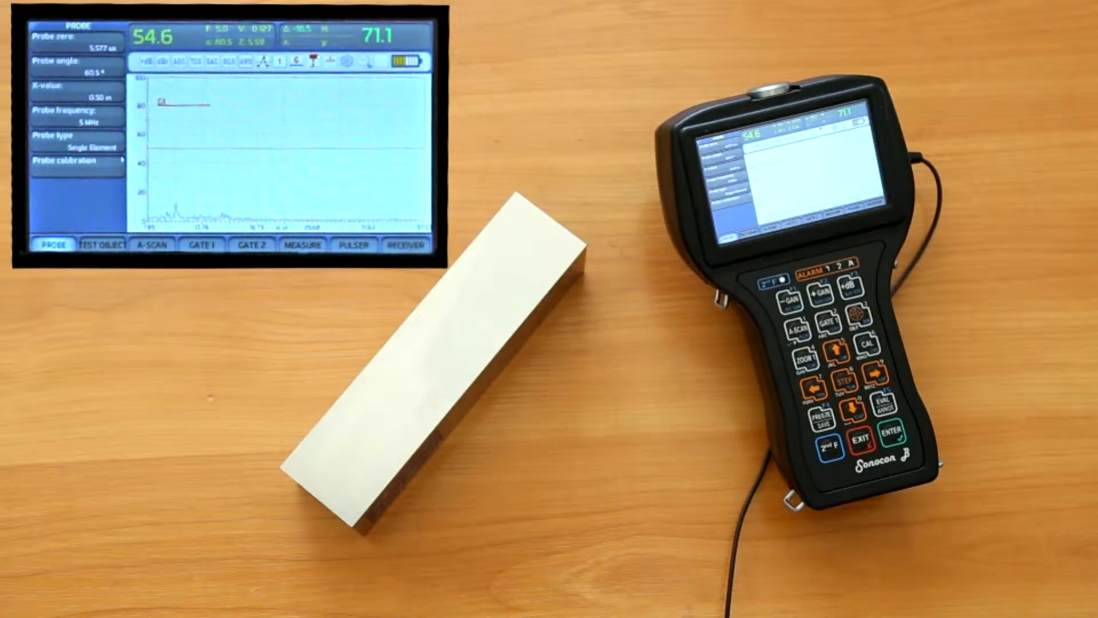
- Try the arrow and RESET keys, then show A-Scan settings: delay 0.50, range 1.89
click(849, 293)
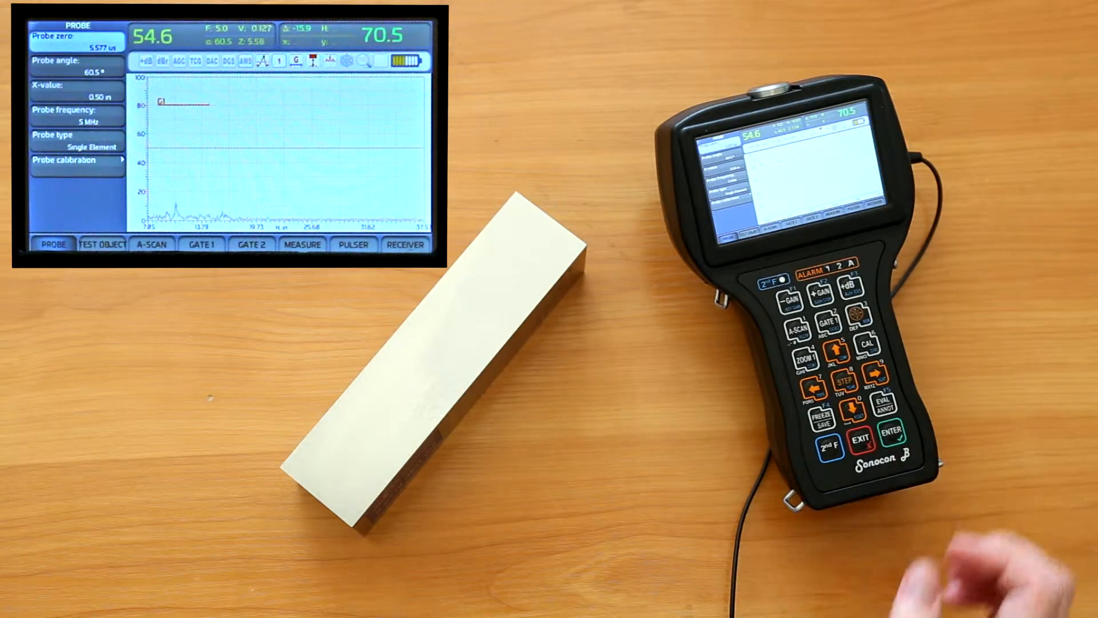
click(857, 446)
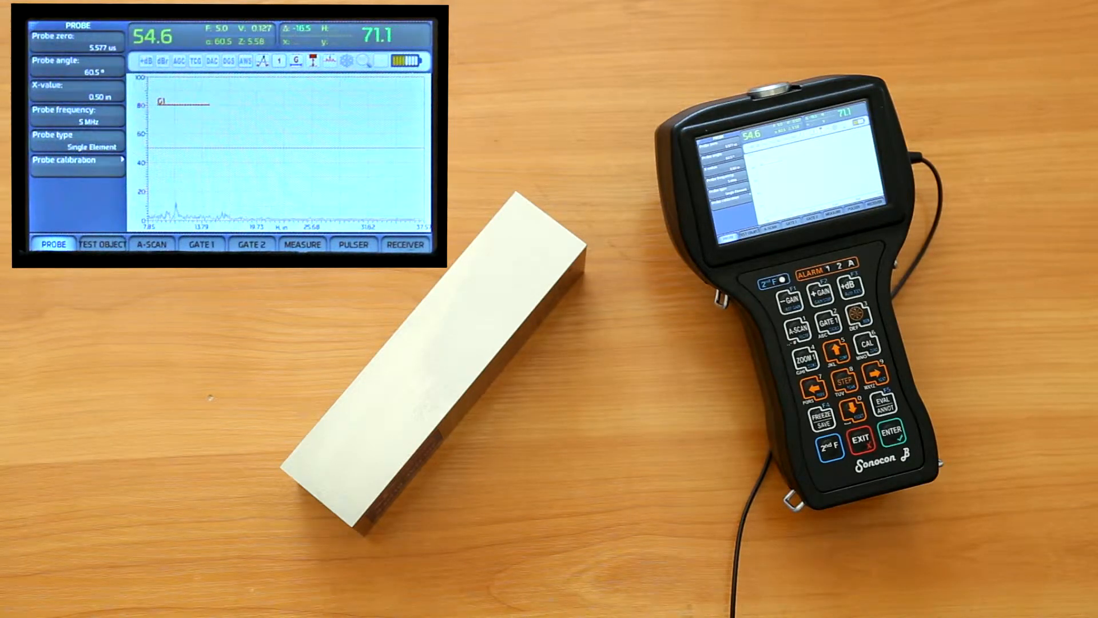
click(852, 415)
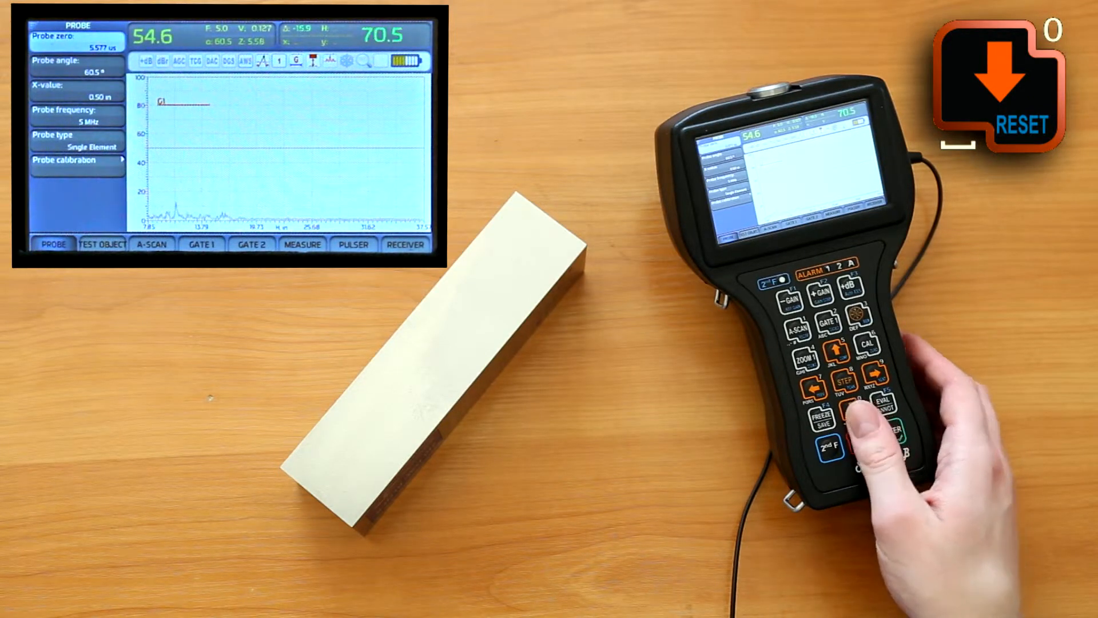
click(889, 441)
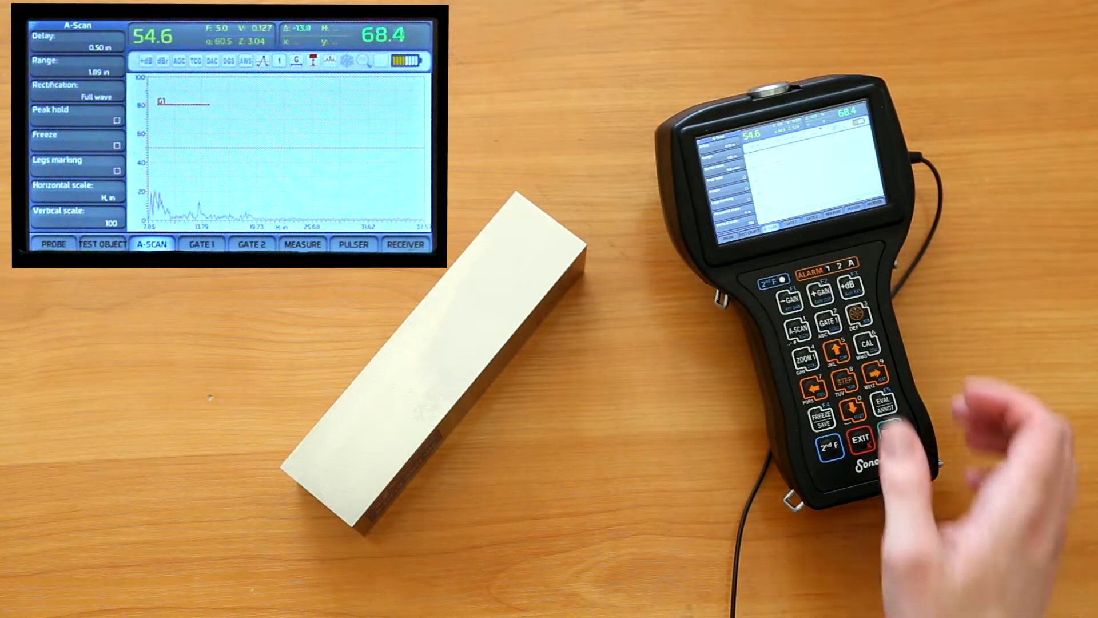
- Adjust gain with GAIN-/GAIN+ and step values, then enable dBr so gain reads 0.0
click(821, 299)
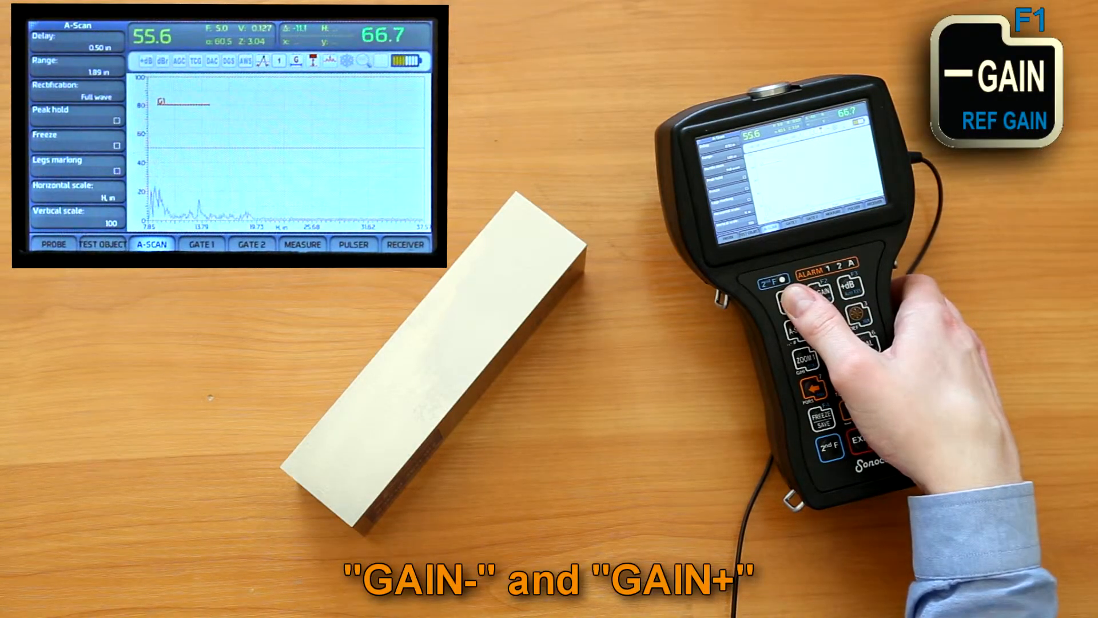
click(800, 298)
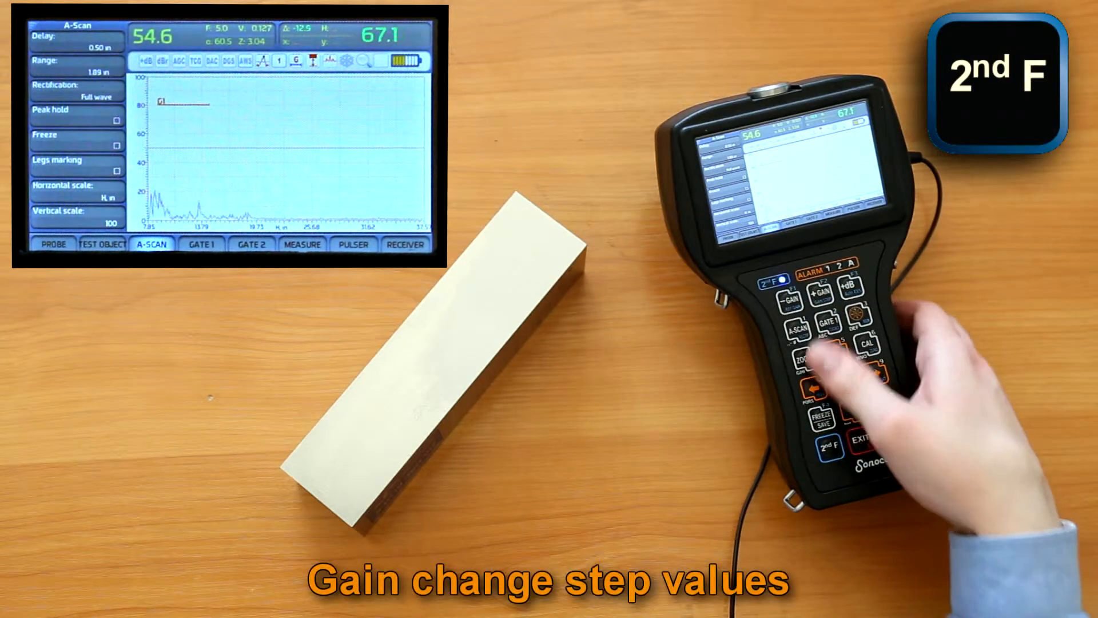
click(820, 291)
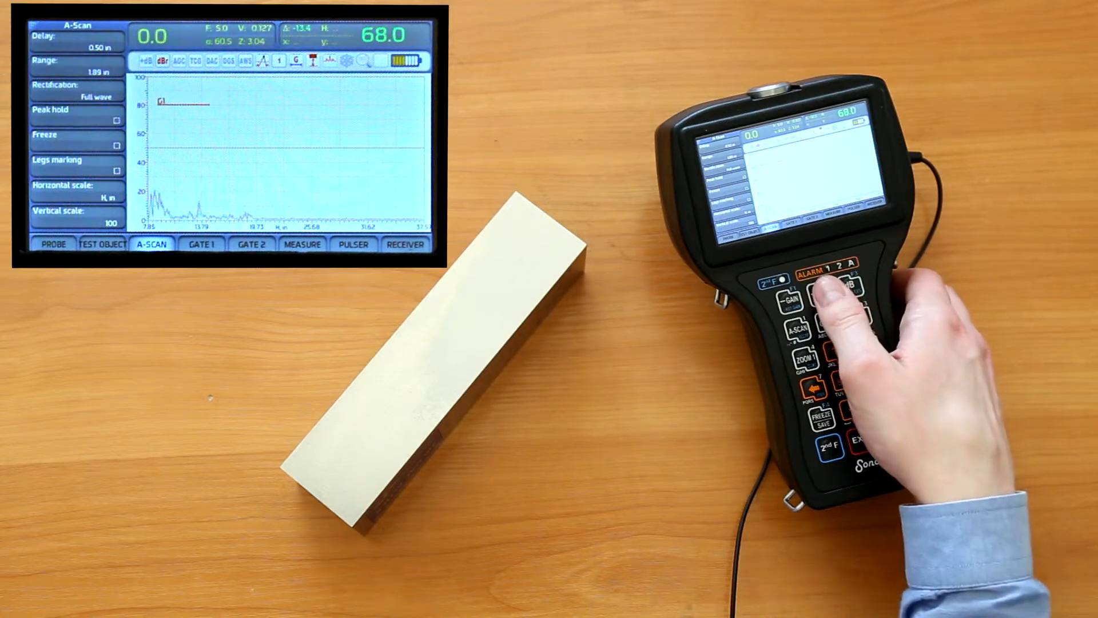
- Raise relative gain to 6.0 dB, then exit dBr without adding it, restoring 54.6 dB
click(823, 294)
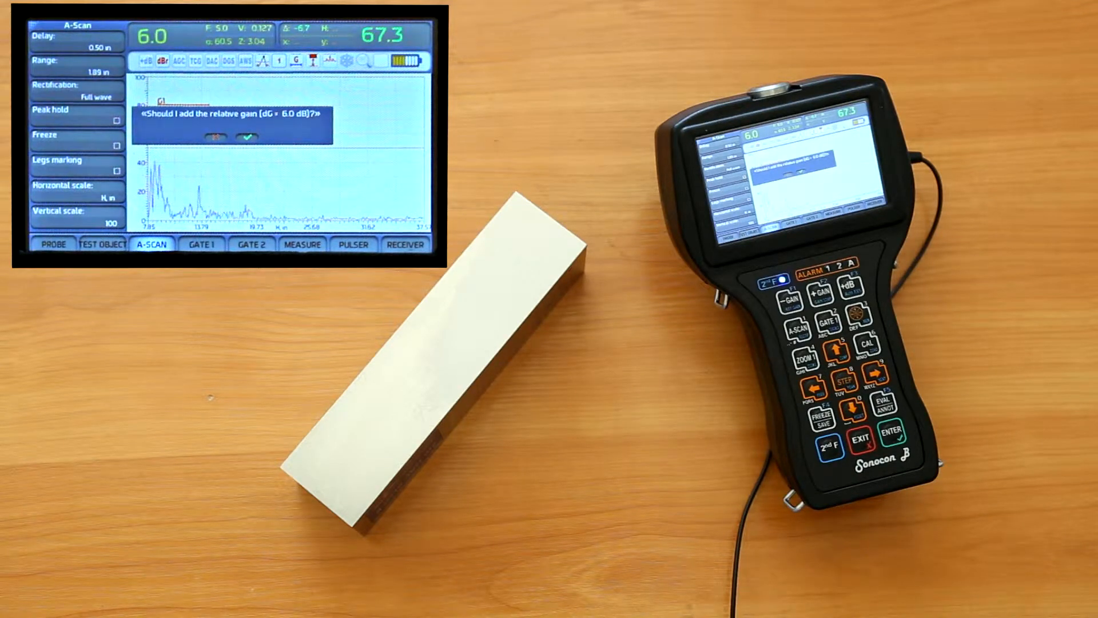
click(891, 443)
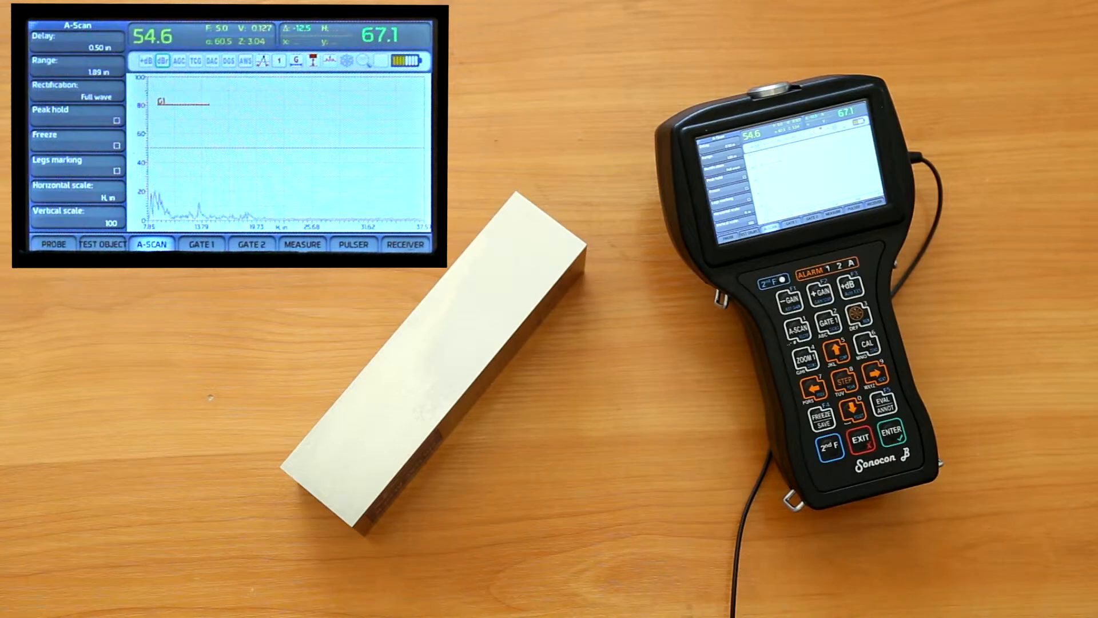
click(848, 293)
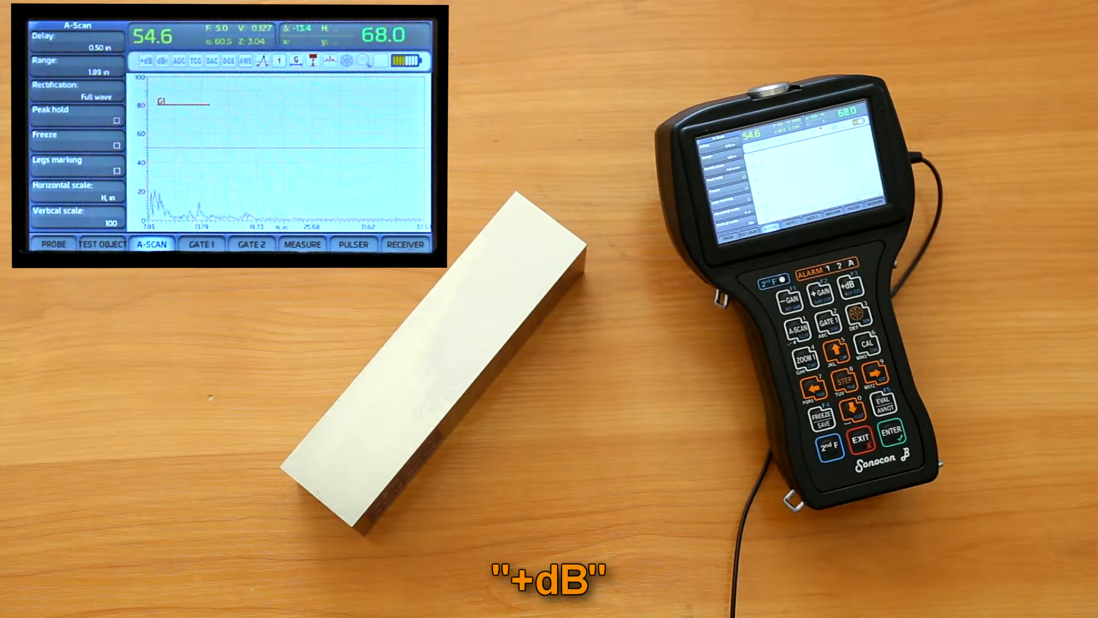
click(819, 299)
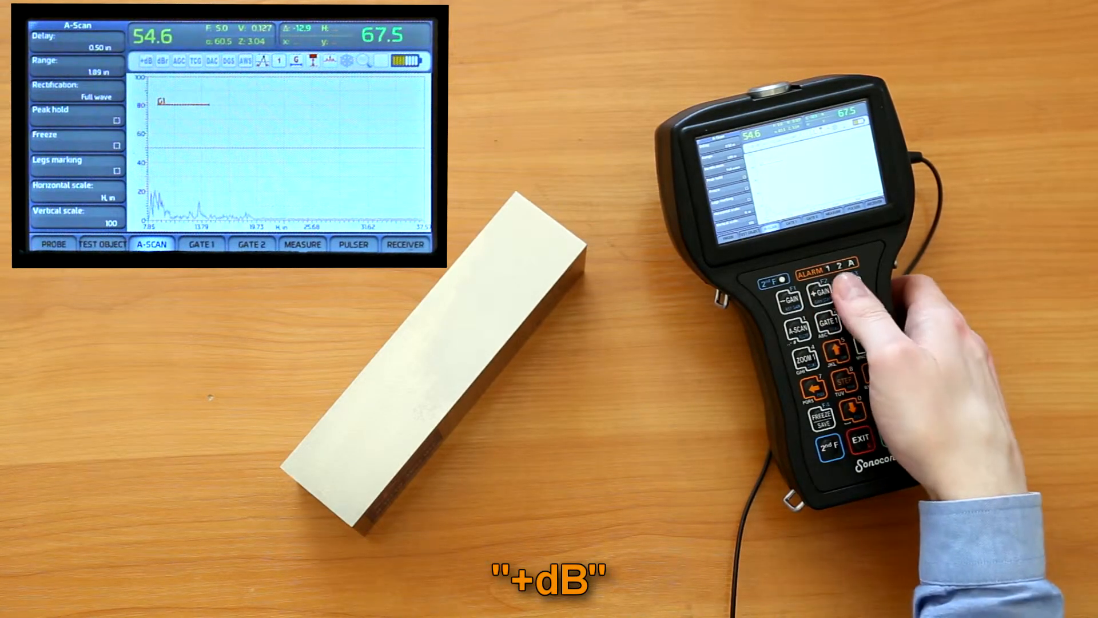
click(822, 296)
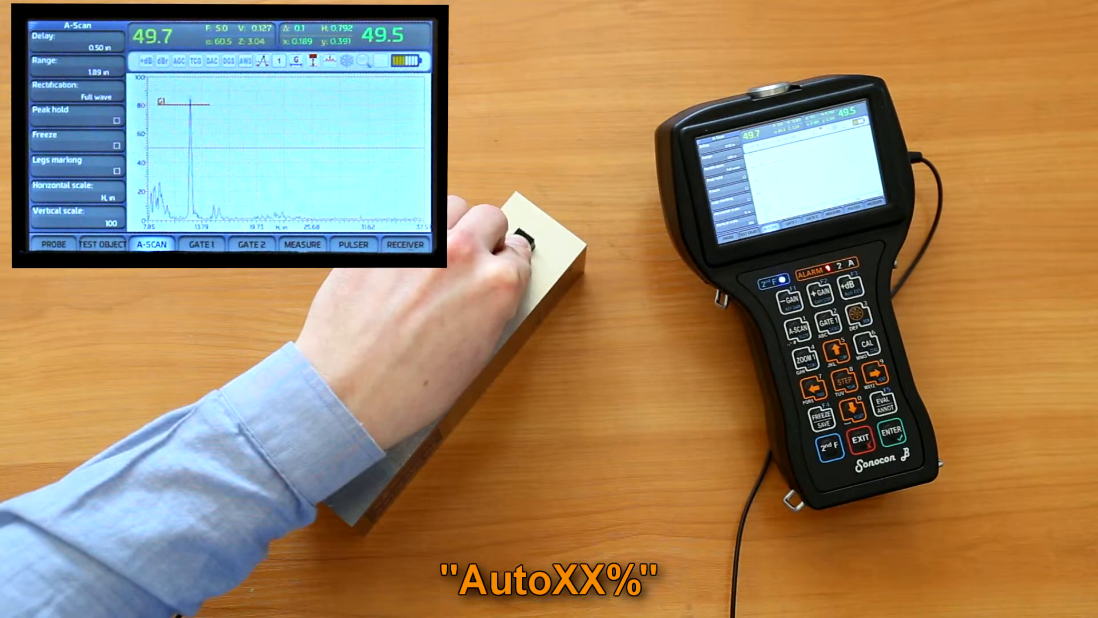
- Auto-set the gated echo amplitude with 2nd F + GAIN (AutoXX%), holding gain at 49.7 dB
click(828, 448)
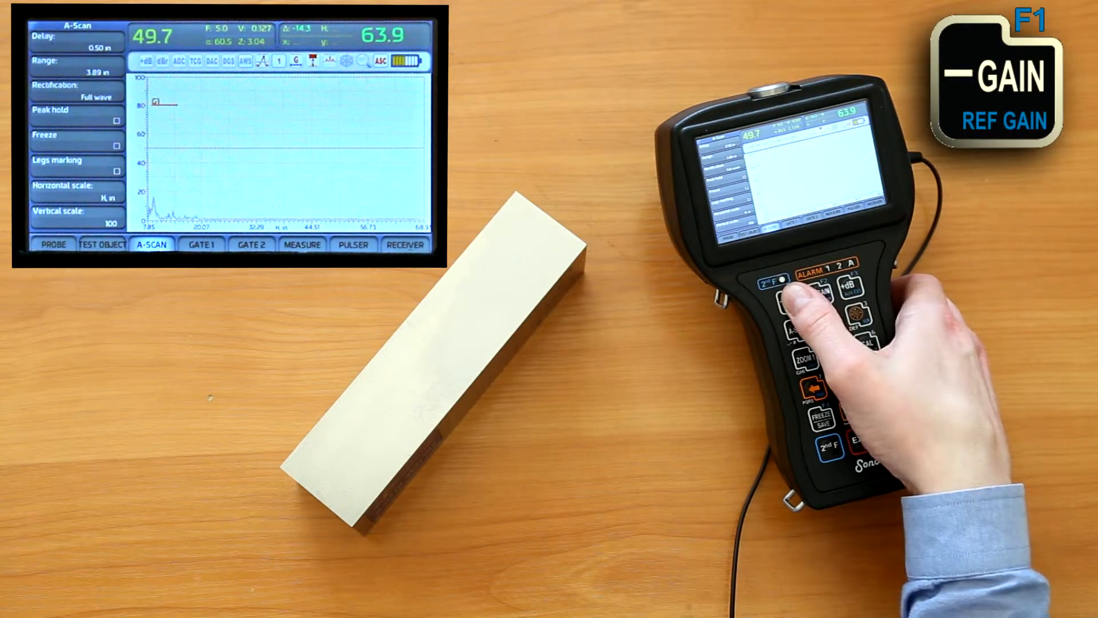
- Raise the A-scan range to 2.29 in and set the horizontal scale to T, µs
click(800, 301)
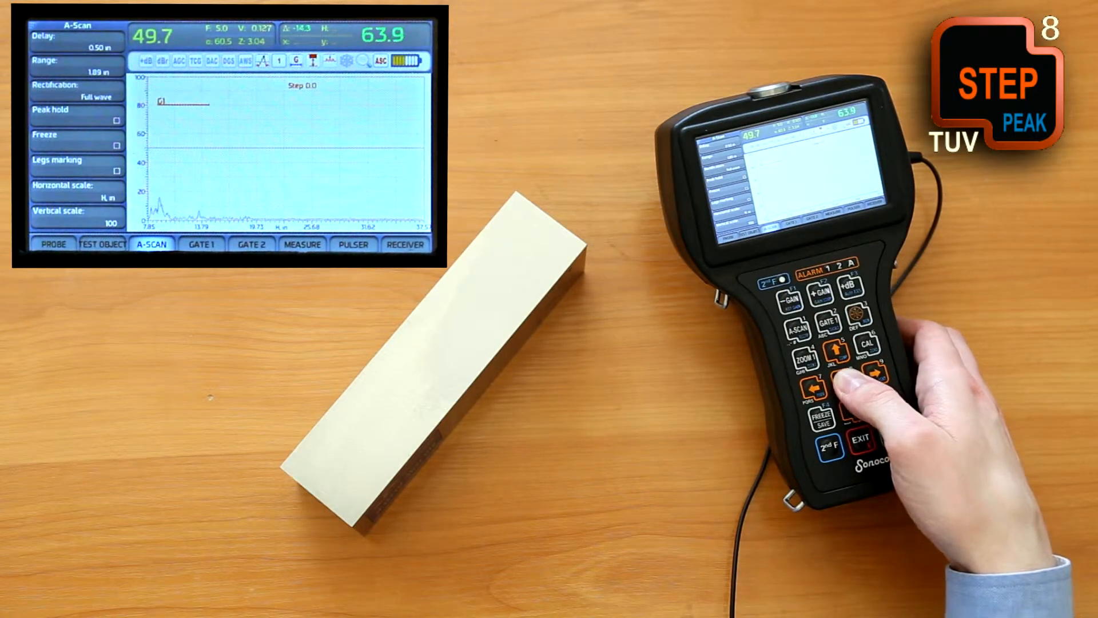
click(823, 293)
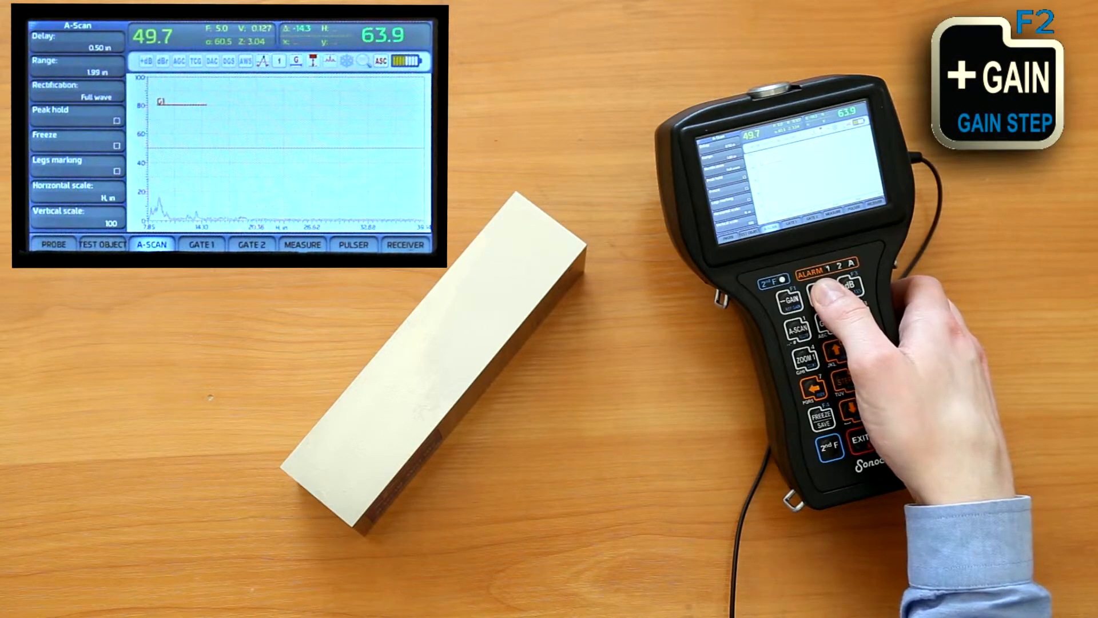
click(794, 300)
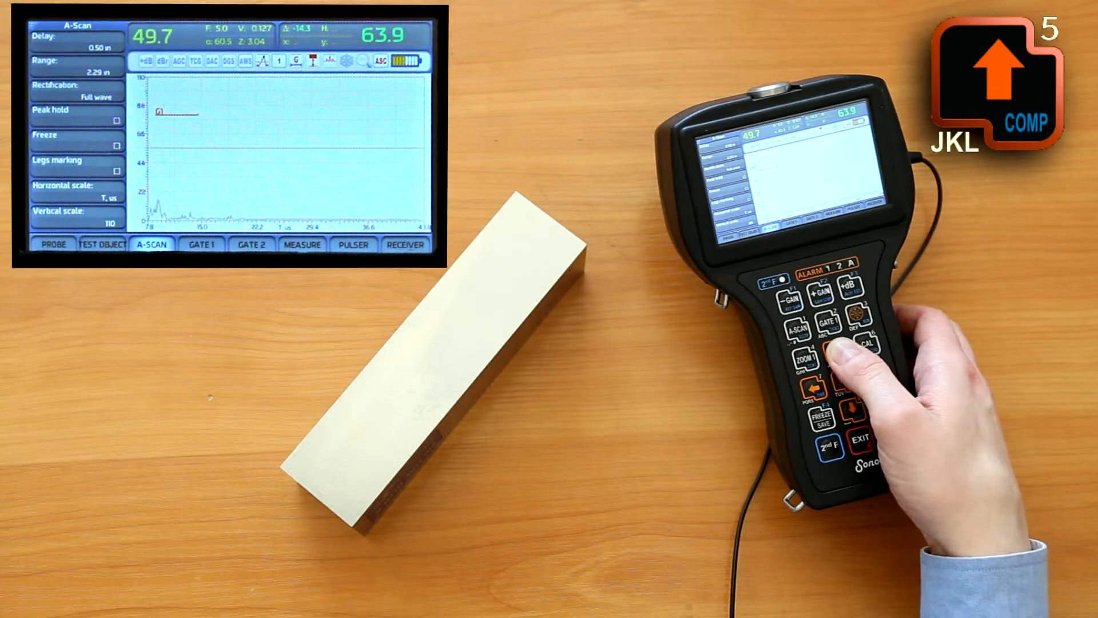
click(888, 439)
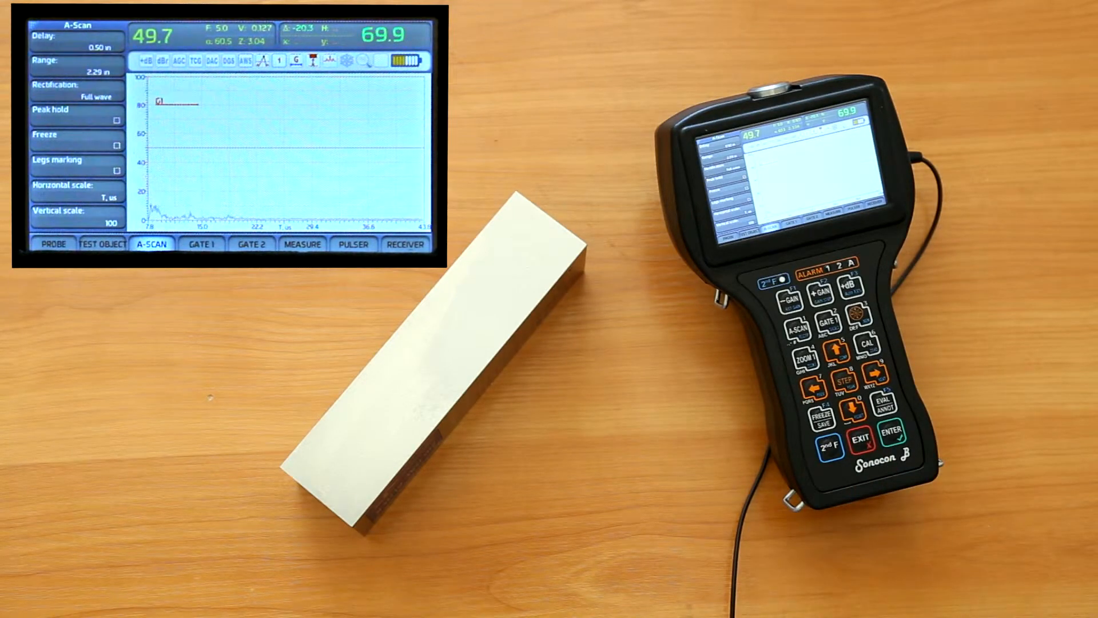
- Take control of gate 1, select its width, and extend it to 0.57 in
click(828, 329)
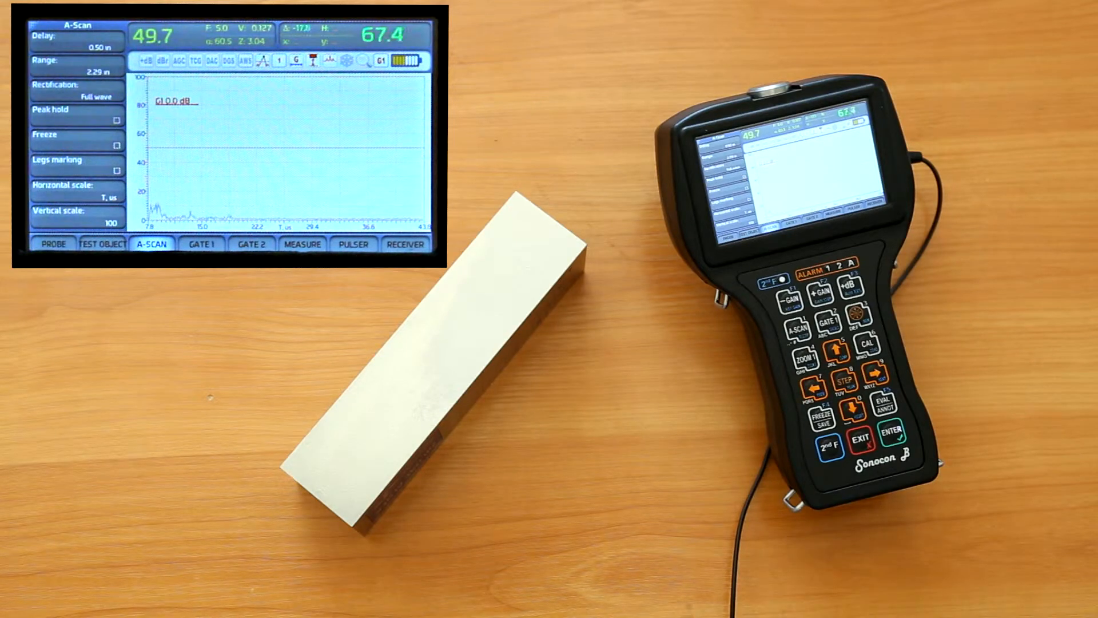
click(816, 296)
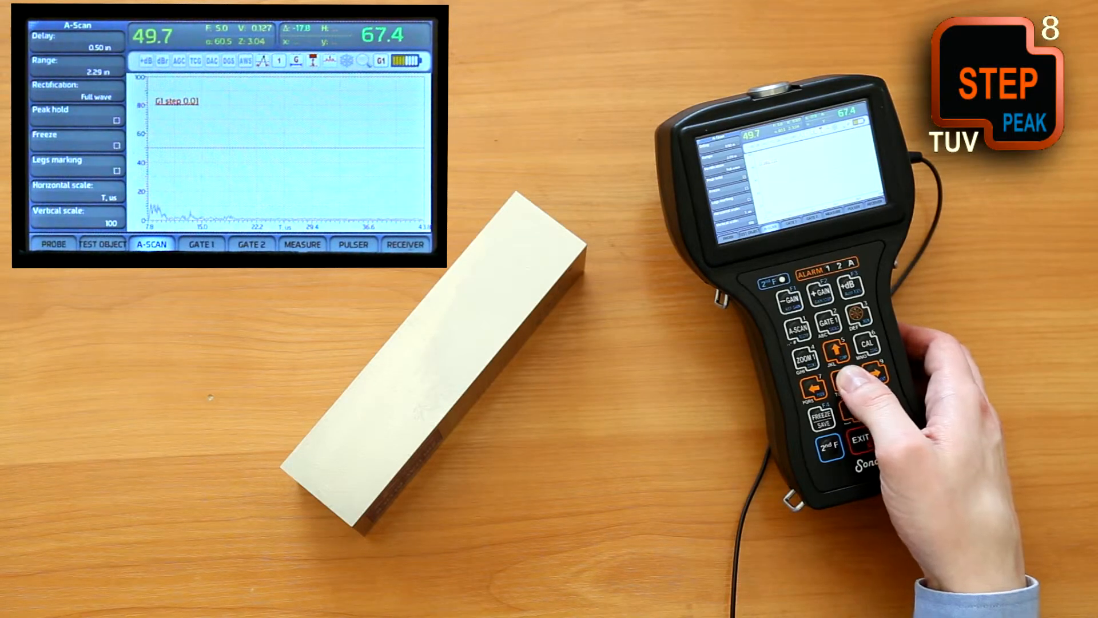
click(825, 292)
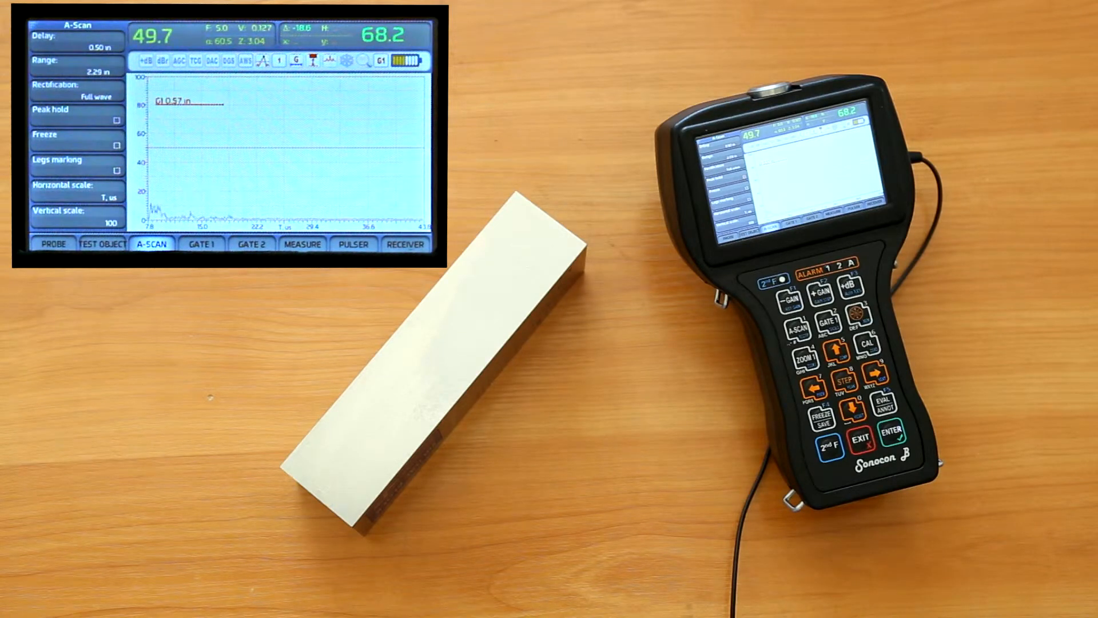
click(894, 449)
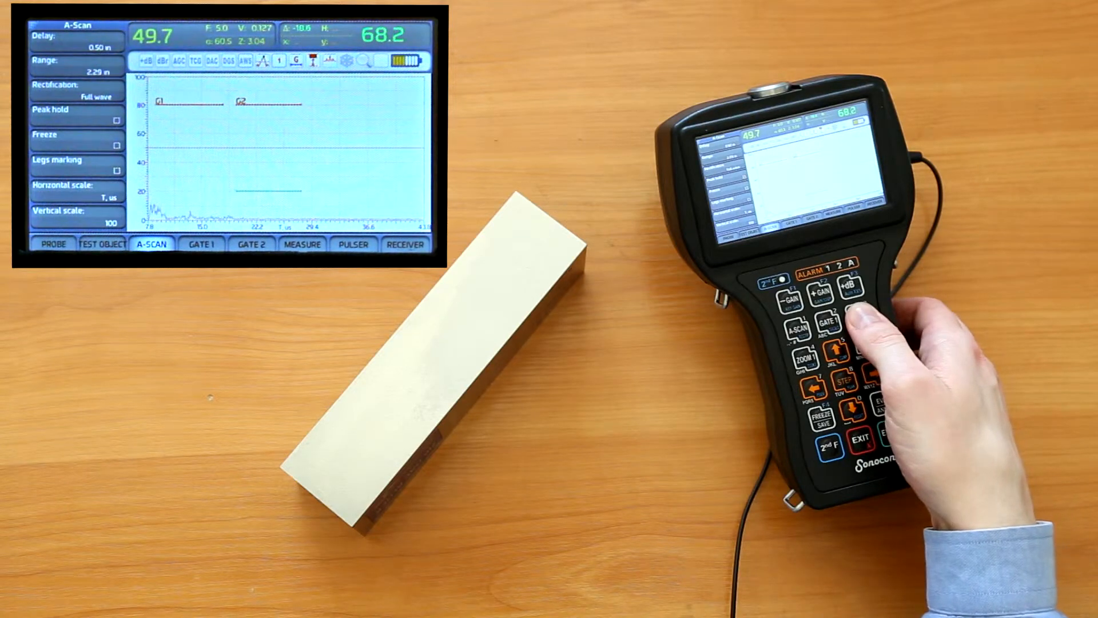
- Activate gate 2 with 2nd F + GATE 1, placing it right of gate 1
click(855, 315)
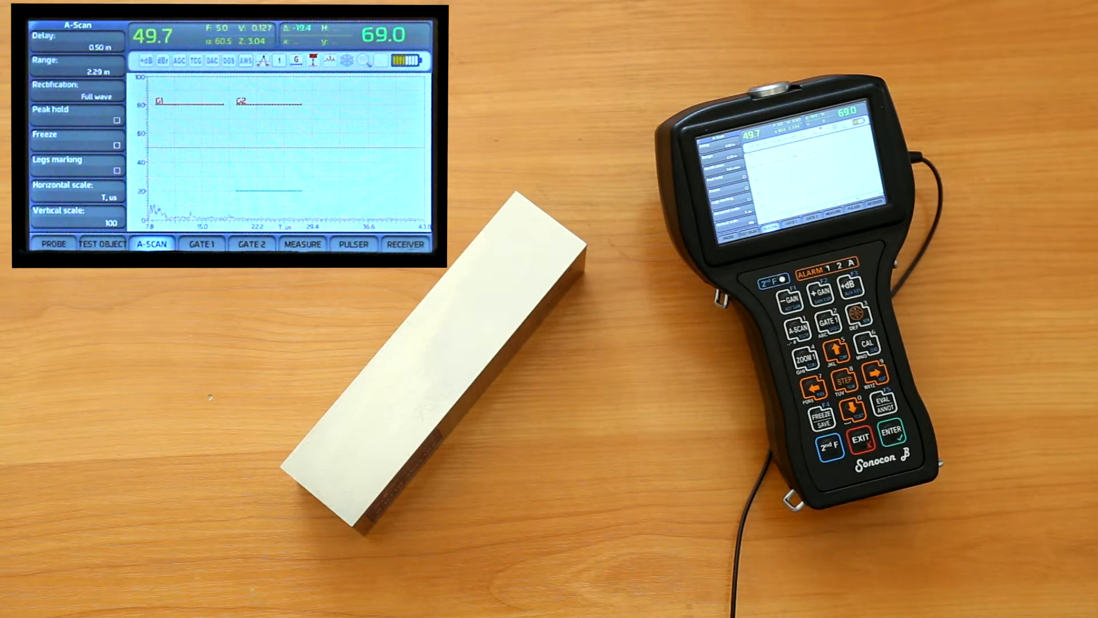
- Use ZOOM to split the screen into a magnified echo view above the full A-scan
click(806, 360)
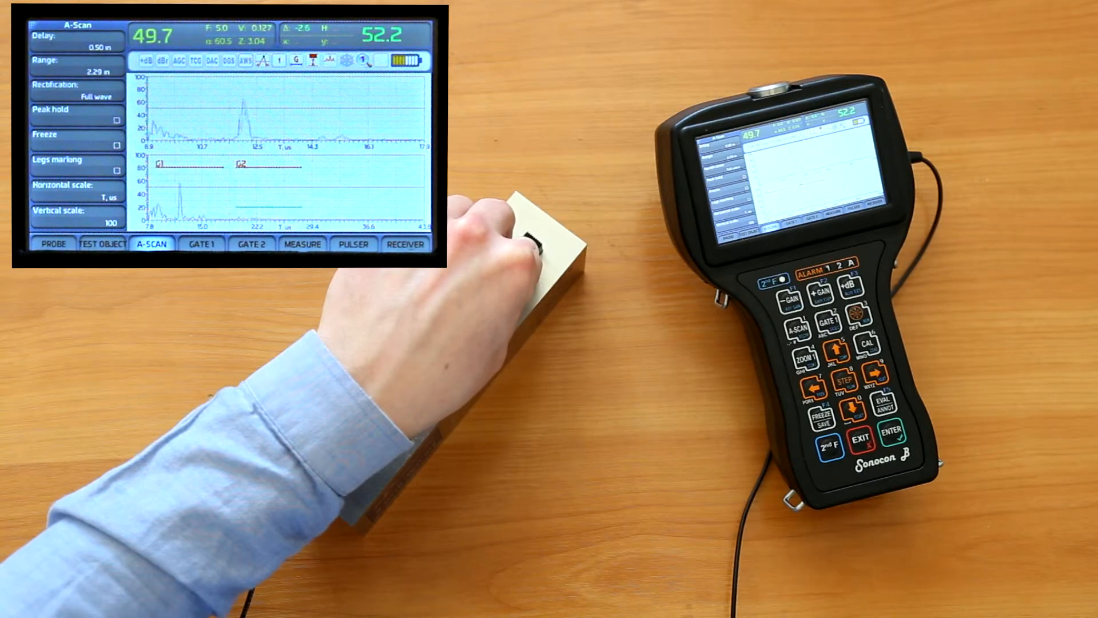
click(807, 358)
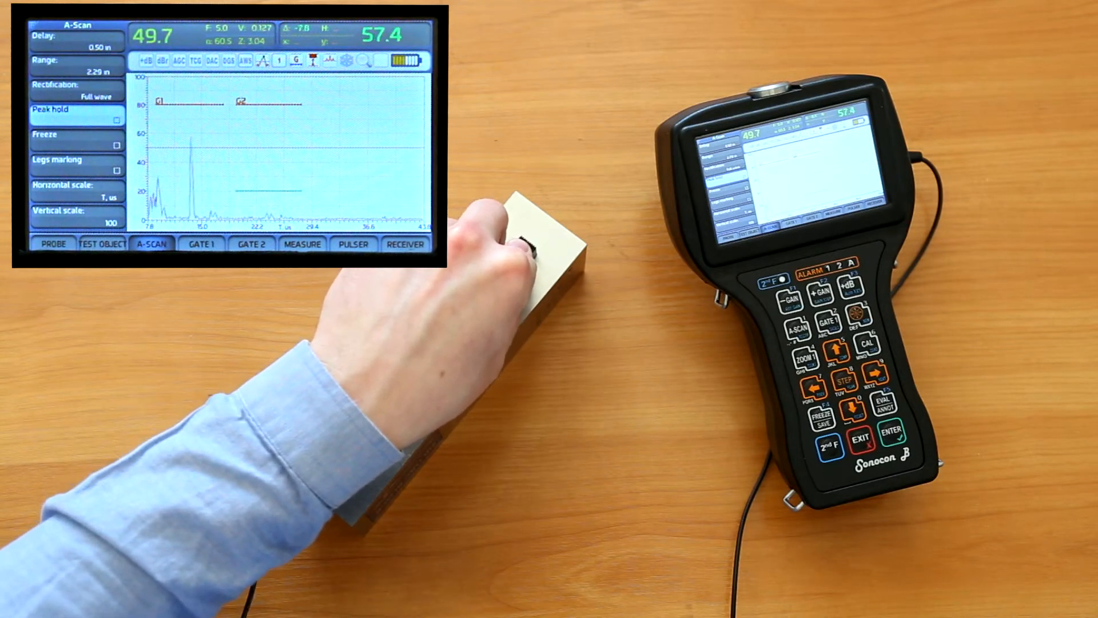
- Move down the A-Scan parameter list to Peak hold, echo near 70% height
click(823, 422)
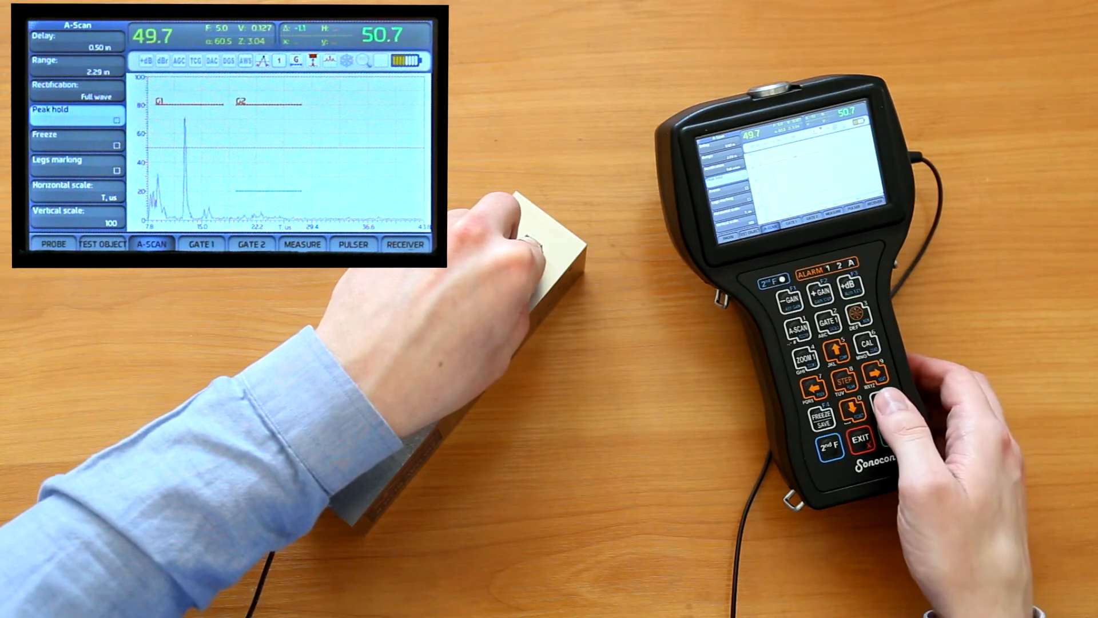
- Toggle peak hold while scanning the echo, then lift the probe and press 2nd F
click(884, 413)
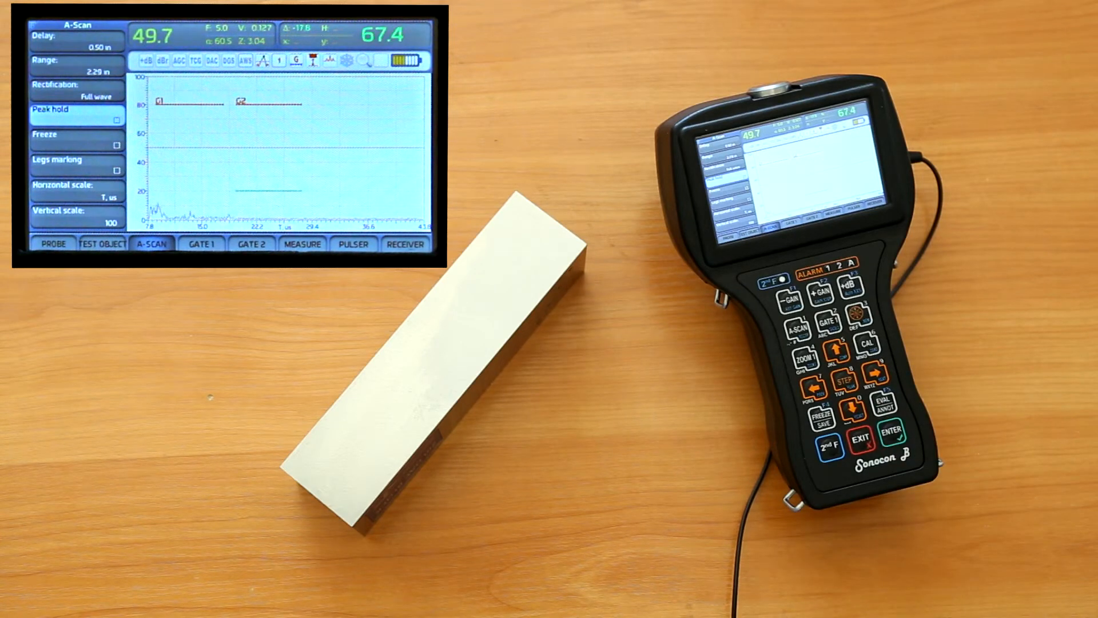
click(826, 444)
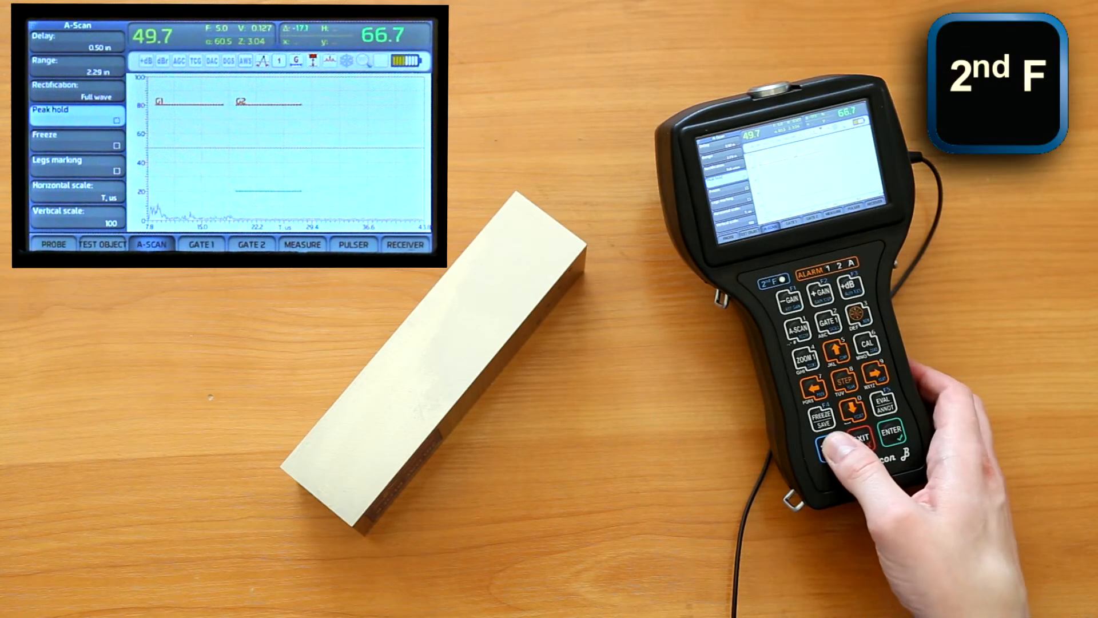